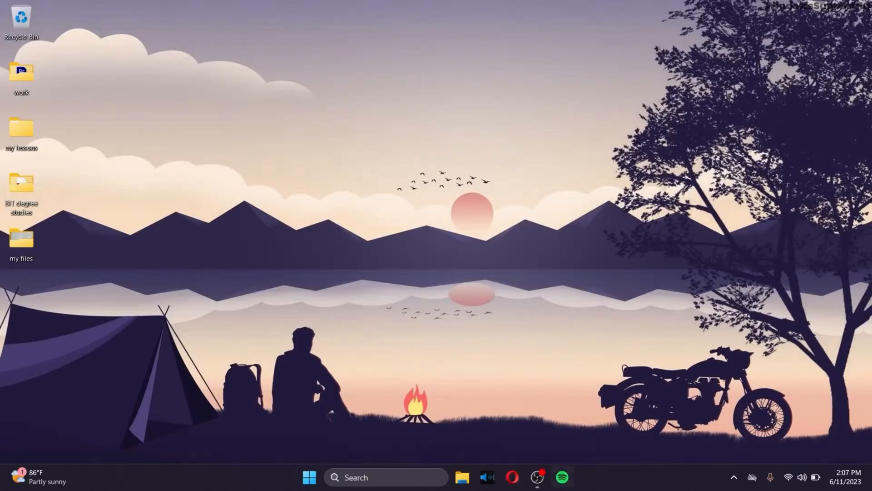
{"action": "mouse_move", "coordinate": [587, 371]}
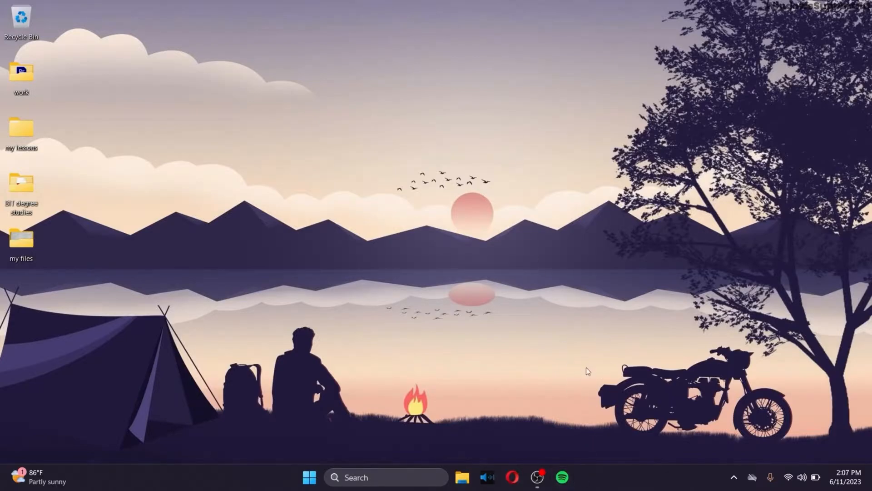
{"action": "mouse_move", "coordinate": [402, 4]}
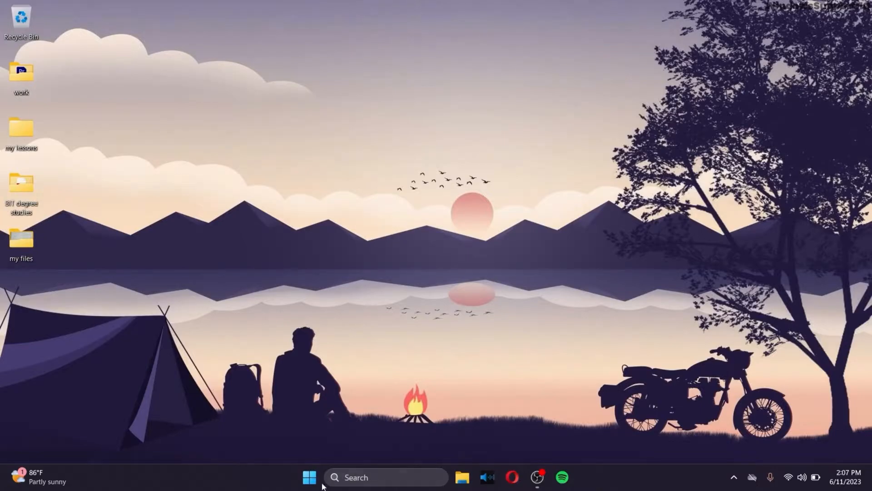
{"action": "mouse_move", "coordinate": [601, 479]}
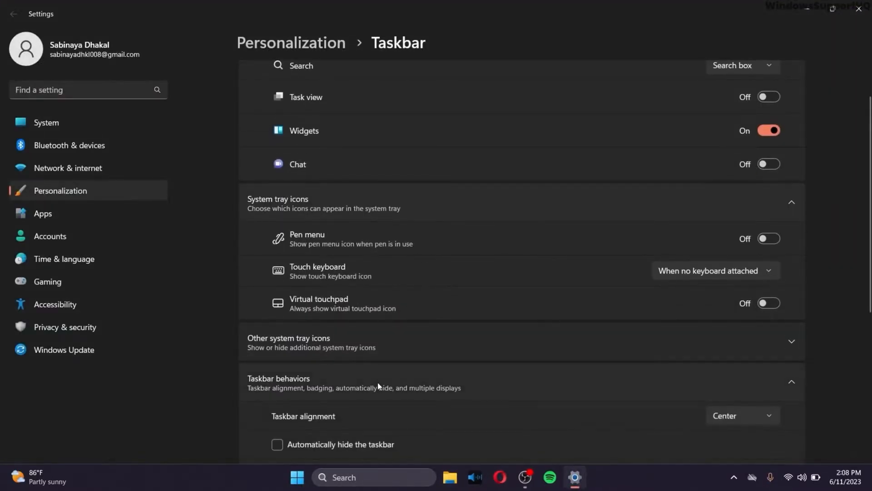
- Check Taskbar alignment stays centred, close Settings, and enter regedit in the Run dialog
{"action": "scroll", "scroll_direction": "down", "scroll_amount": 3}
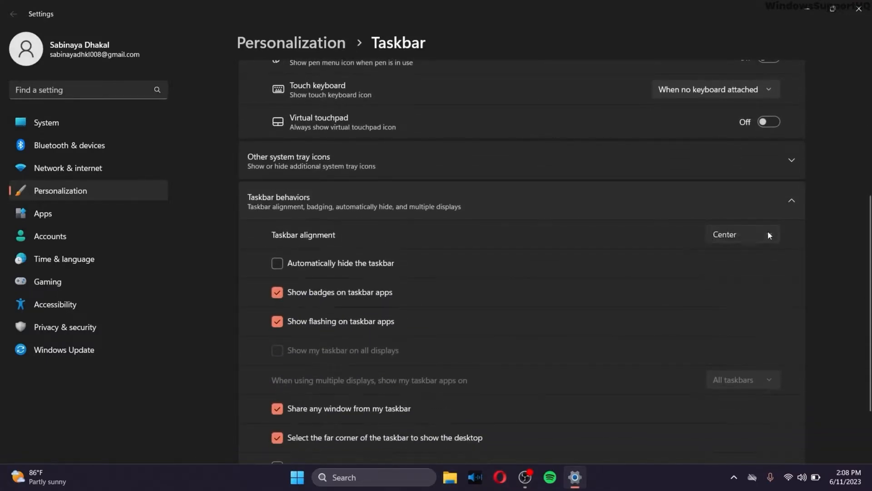
{"action": "left_click", "coordinate": [741, 234]}
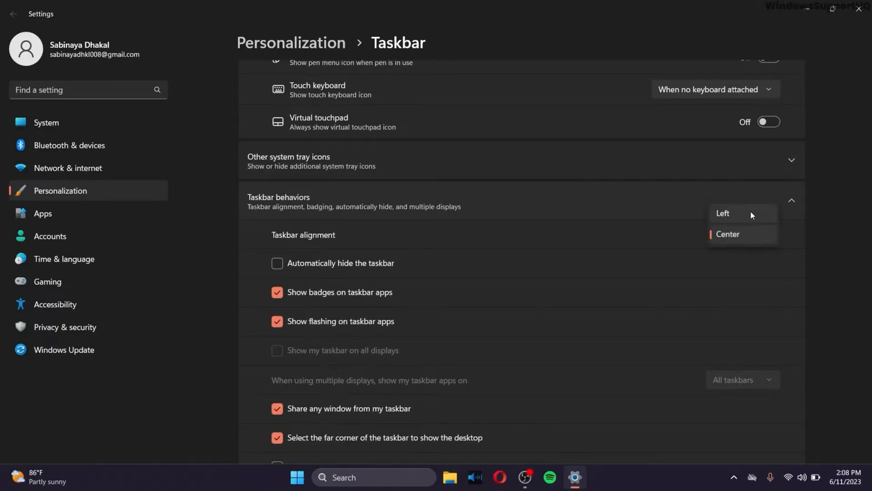
{"action": "left_click", "coordinate": [727, 233]}
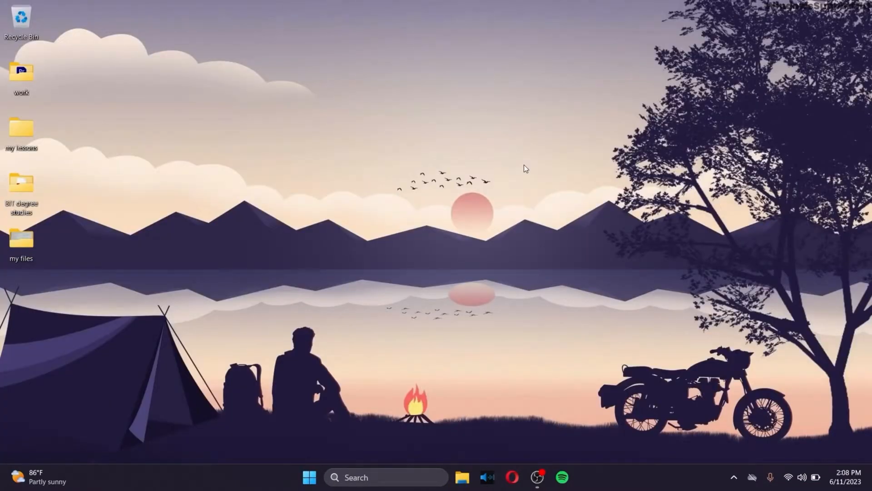
{"action": "type", "text": "regedit"}
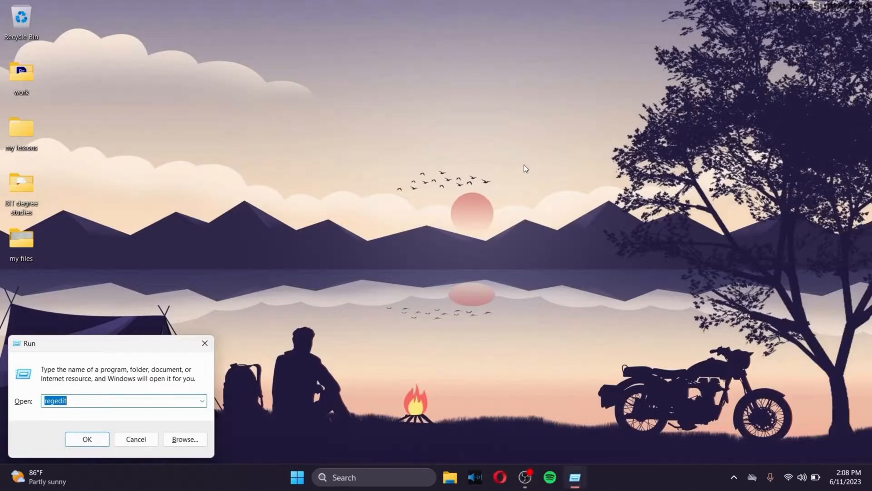
{"action": "mouse_move", "coordinate": [71, 421]}
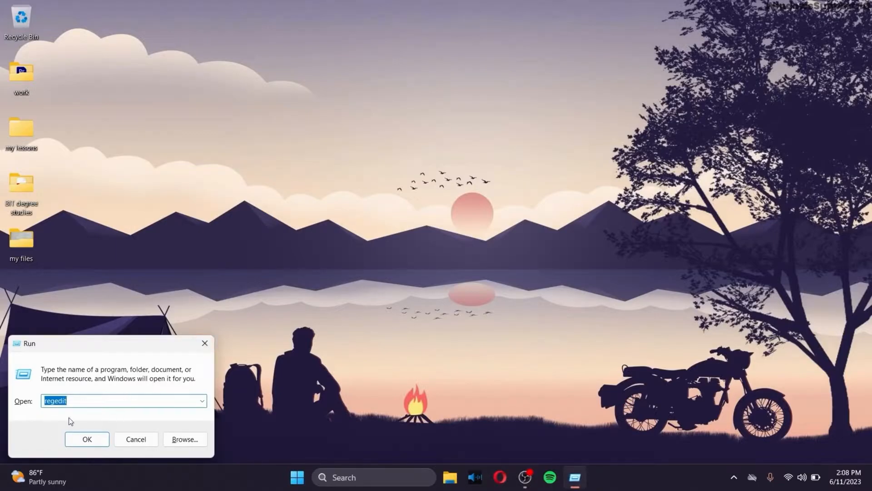
- Launch regedit and browse to HKEY_CURRENT_USER\...\Explorer\StuckRects3 with its Settings value
{"action": "left_click", "coordinate": [87, 439]}
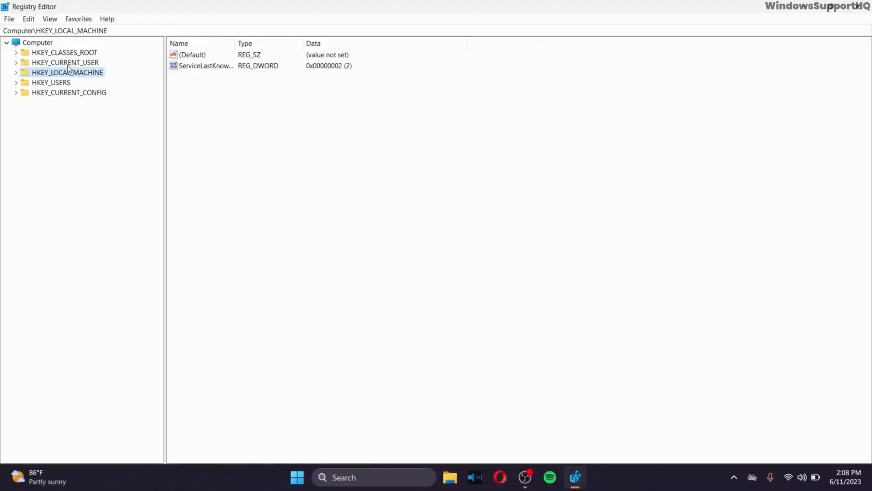
{"action": "left_click", "coordinate": [54, 162]}
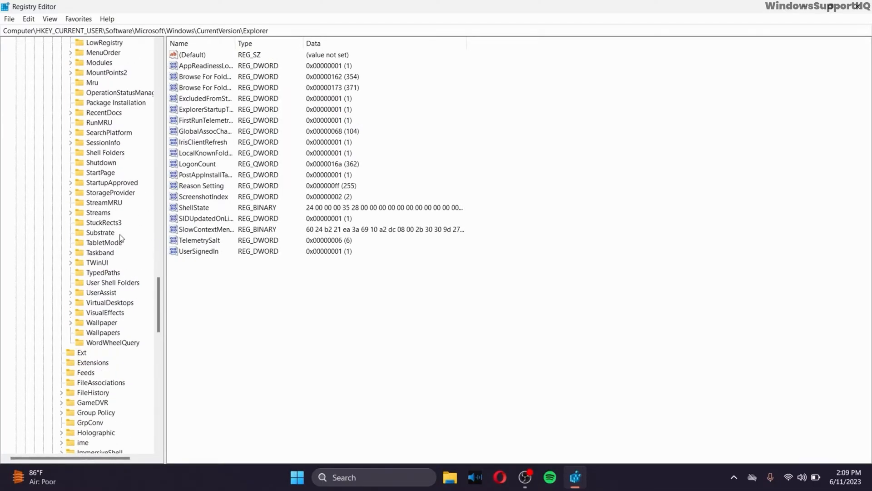
{"action": "mouse_move", "coordinate": [116, 228]}
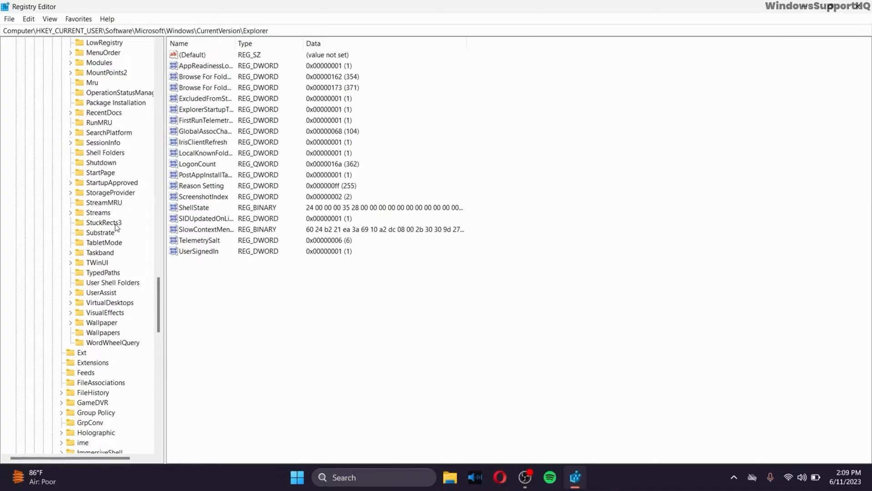
{"action": "left_click", "coordinate": [104, 223]}
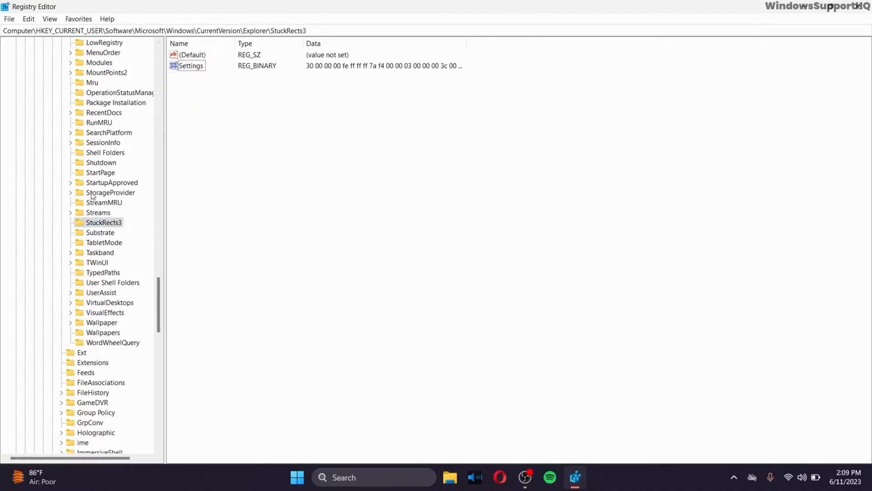
{"action": "right_click", "coordinate": [104, 222]}
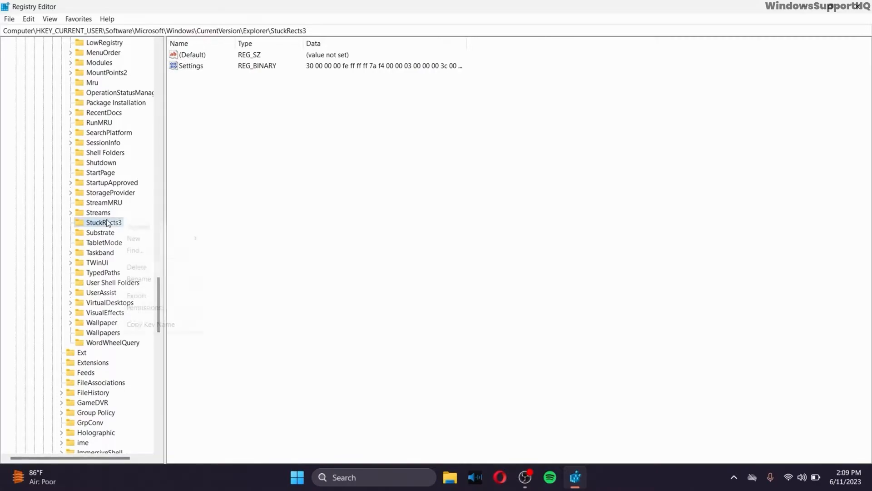
{"action": "right_click", "coordinate": [104, 222]}
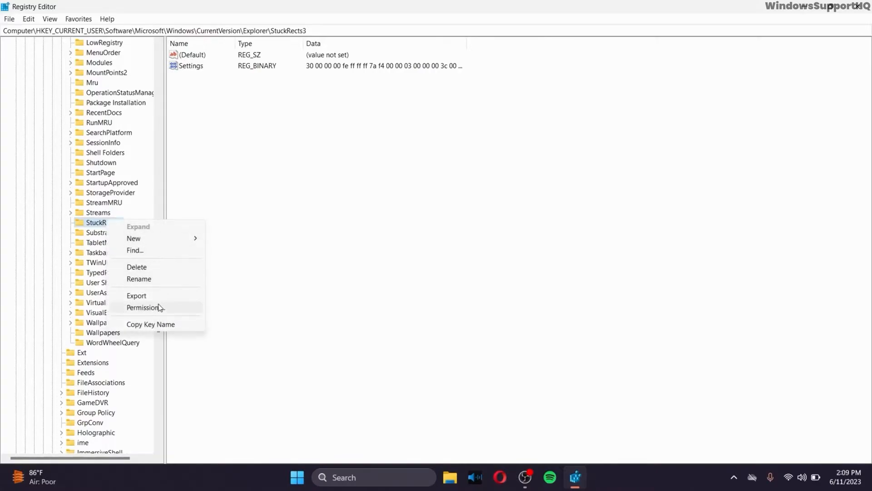
{"action": "mouse_move", "coordinate": [136, 295]}
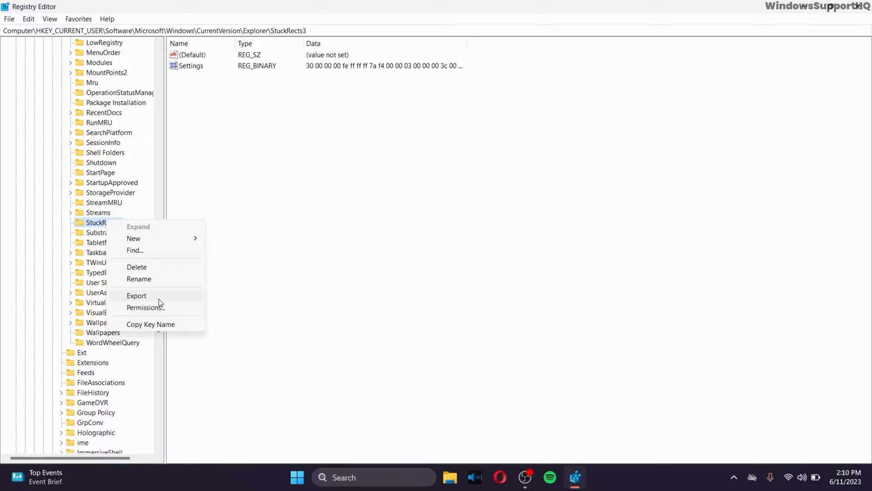
{"action": "left_click", "coordinate": [136, 295]}
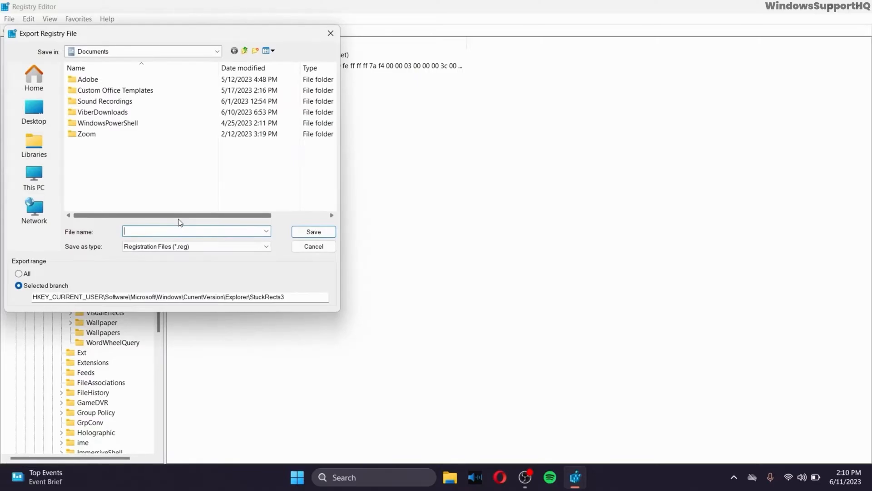
{"action": "left_click", "coordinate": [313, 246]}
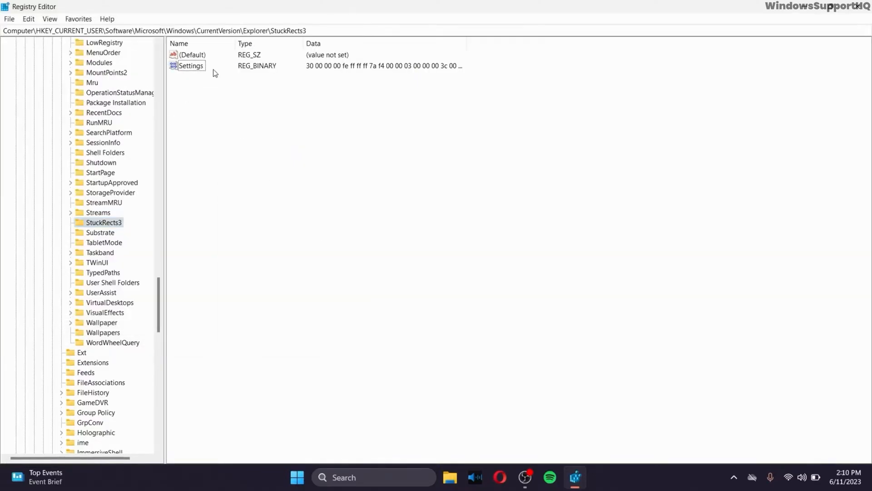
- Edit the Settings binary so the byte in row 00000008 reads 01 instead of 03
{"action": "double_click", "coordinate": [191, 65]}
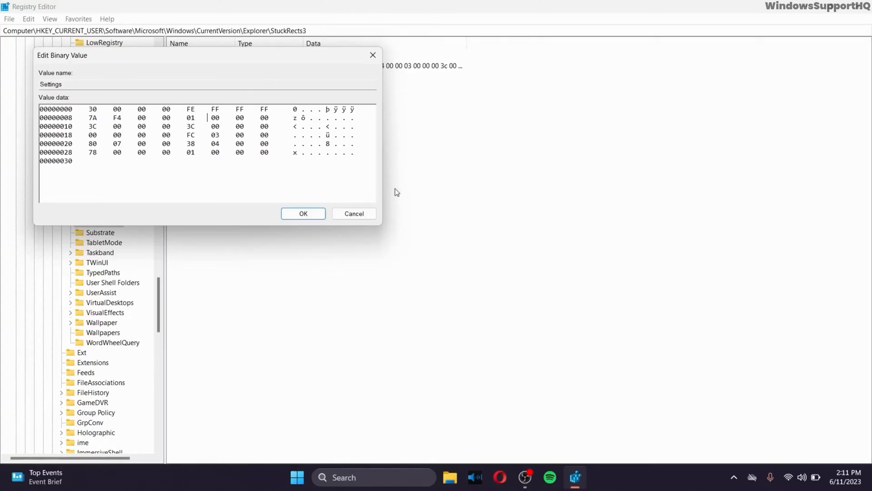
{"action": "left_click", "coordinate": [302, 213]}
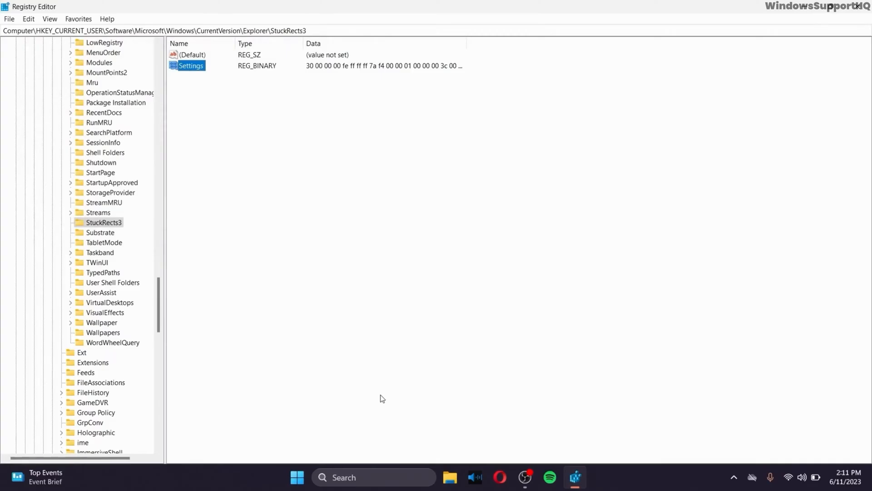
- Restart Windows Explorer from Task Manager's Processes list to reload the taskbar
{"action": "left_click", "coordinate": [587, 476]}
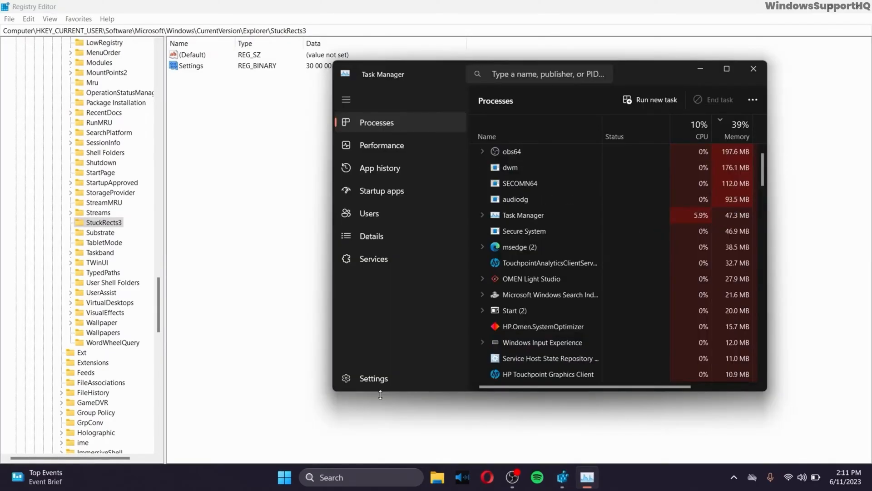
{"action": "right_click", "coordinate": [530, 231]}
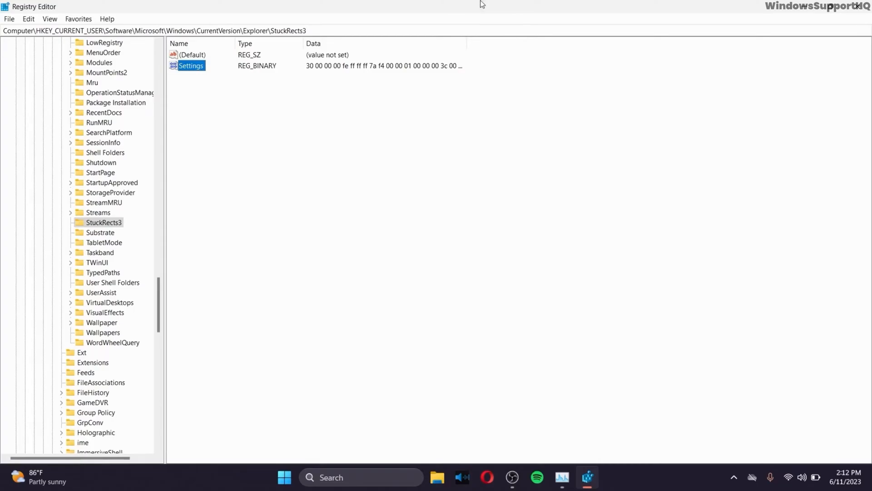
{"action": "mouse_move", "coordinate": [639, 434]}
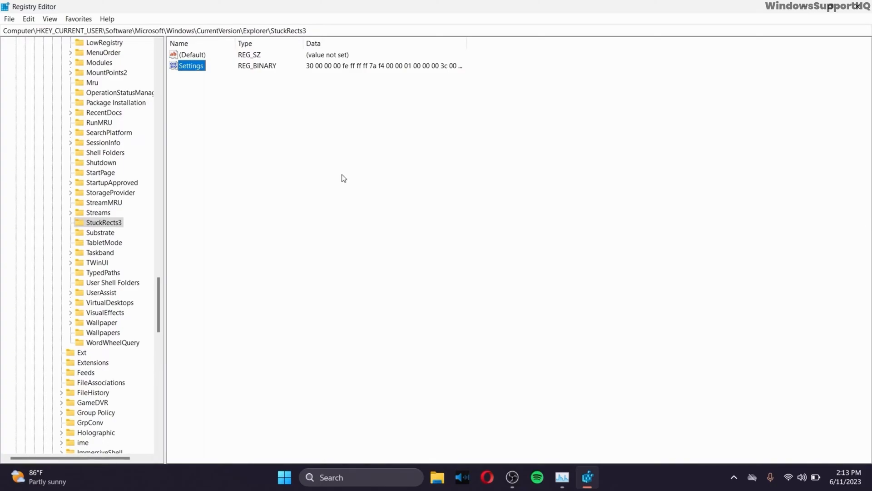
{"action": "mouse_move", "coordinate": [317, 166]}
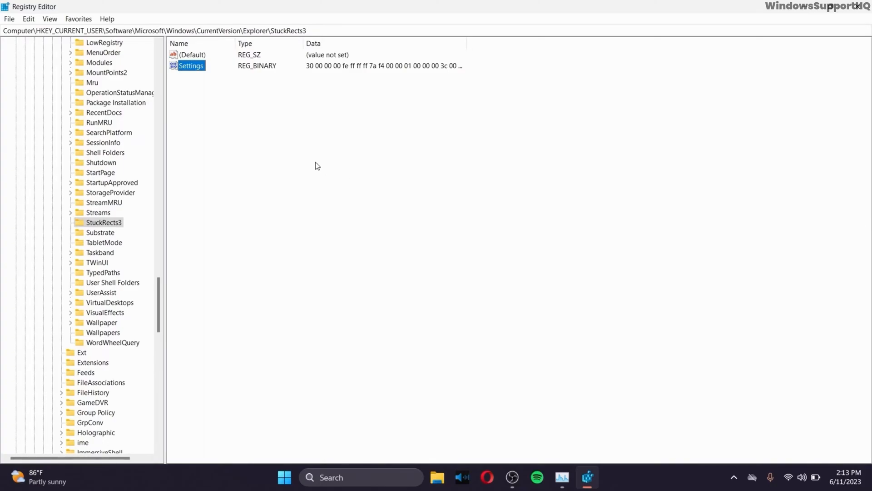